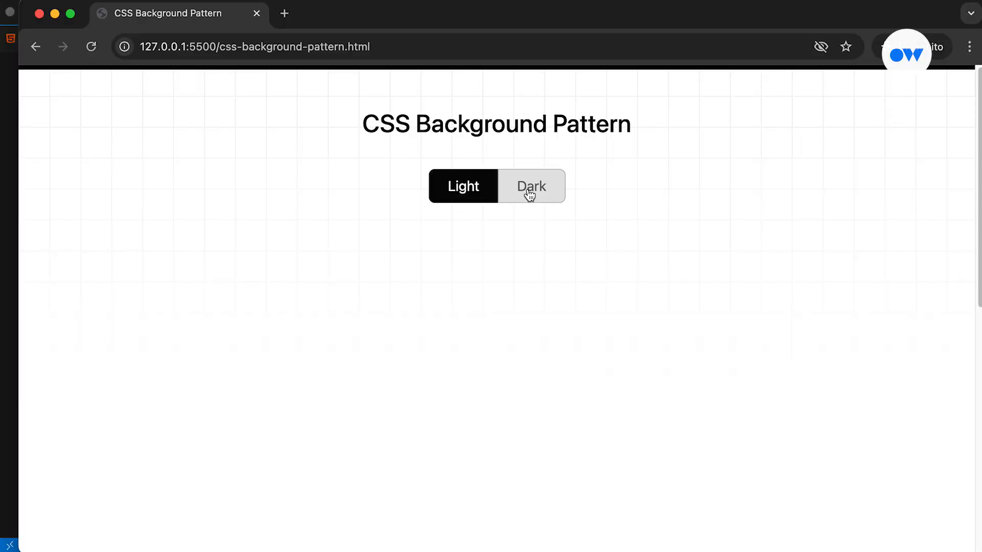
Step: Toggle the finished demo page between Light and Dark themes several times, ending on Dark
{"action": "left_click", "coordinate": [530, 186]}
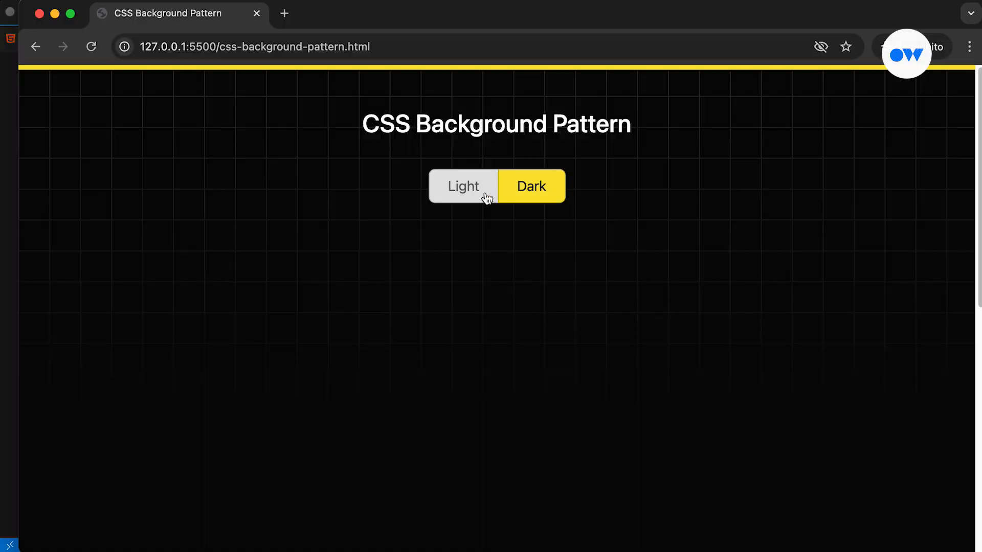
{"action": "left_click", "coordinate": [463, 186]}
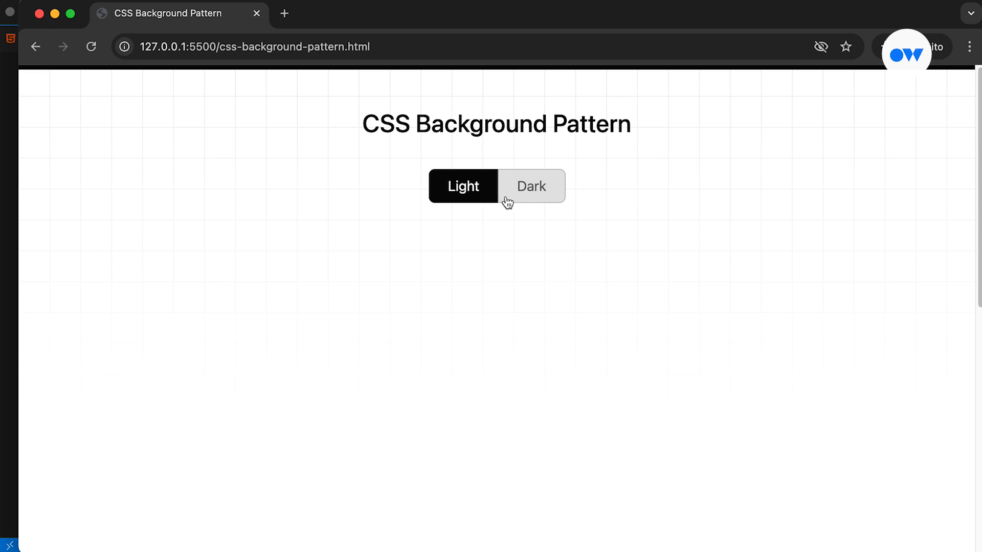
{"action": "left_click", "coordinate": [530, 186]}
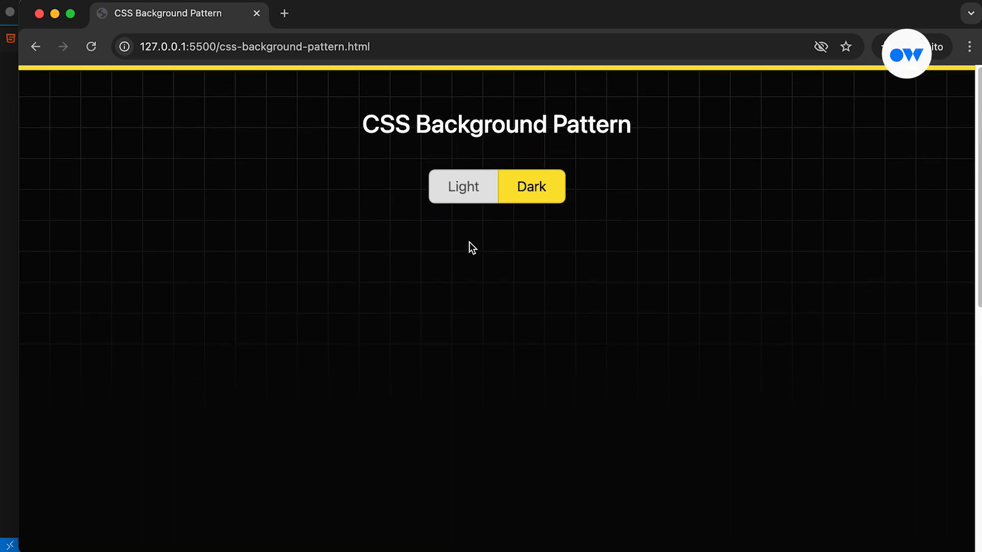
{"action": "left_click", "coordinate": [463, 186]}
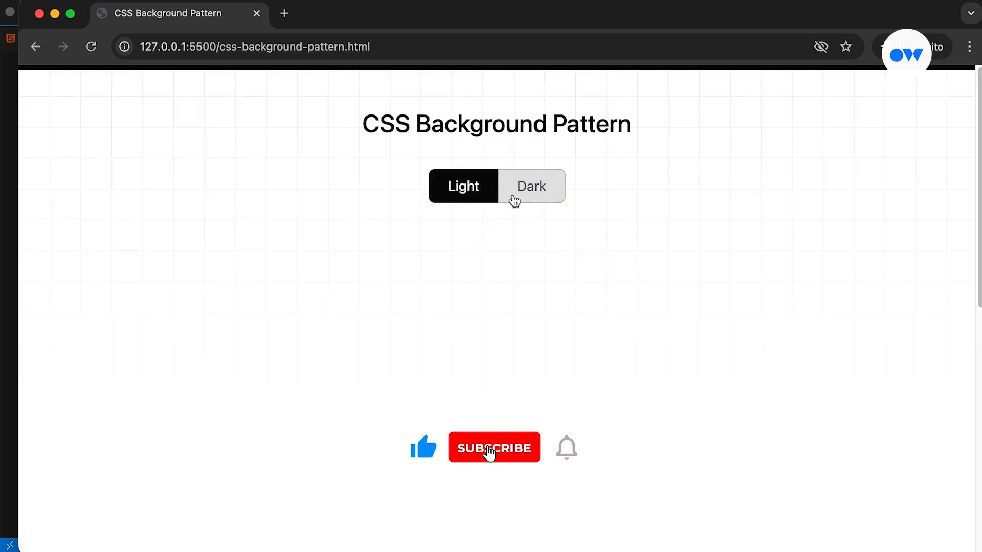
{"action": "left_click", "coordinate": [494, 448]}
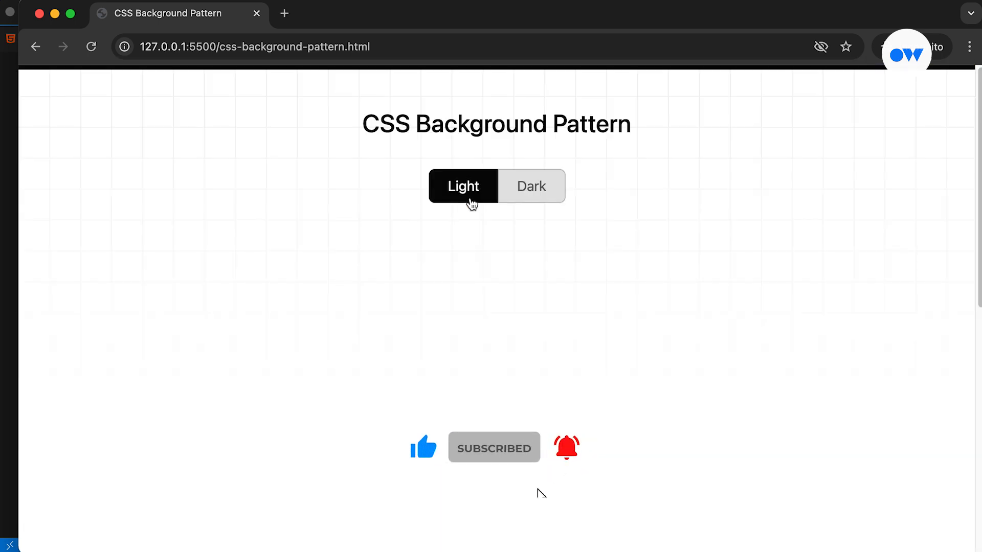
{"action": "left_click", "coordinate": [530, 186]}
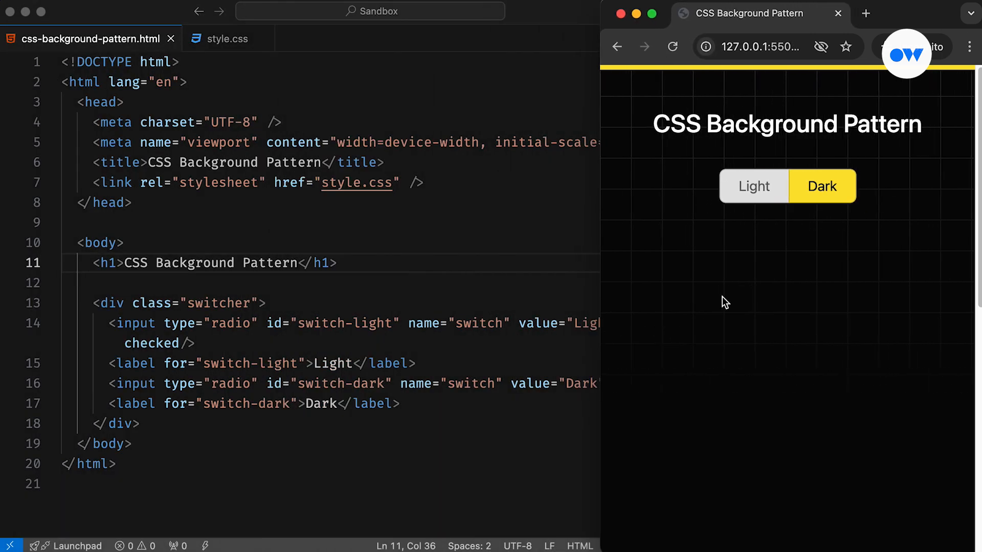
Step: Test the starter page's Light/Dark switcher in the preview beside css-background-pattern.html
{"action": "left_click", "coordinate": [754, 186]}
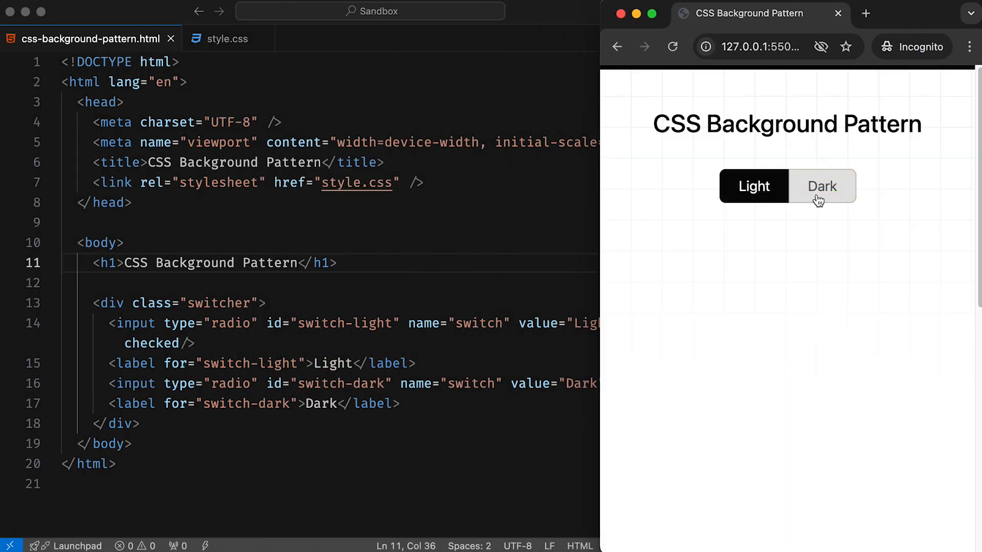
{"action": "left_click", "coordinate": [822, 186]}
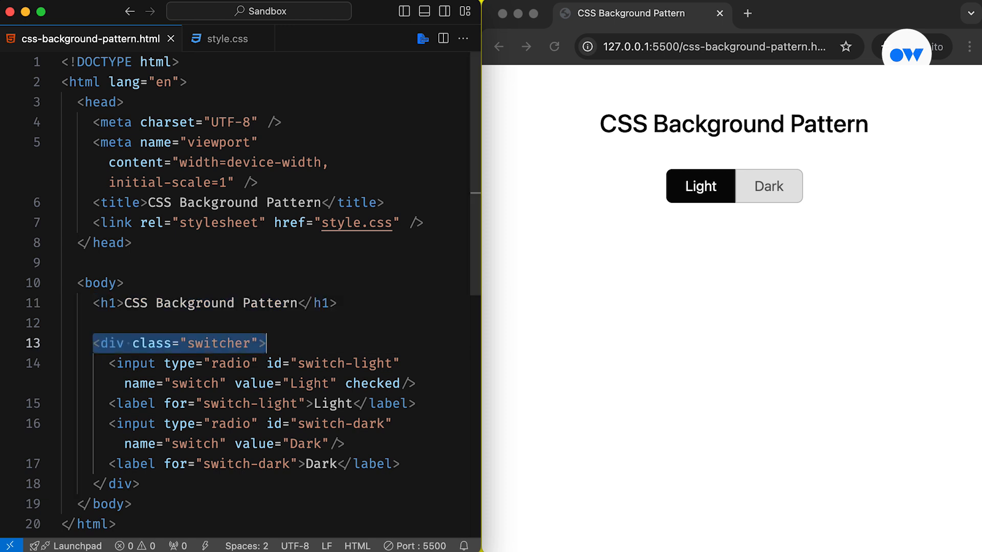
{"action": "left_click", "coordinate": [768, 186]}
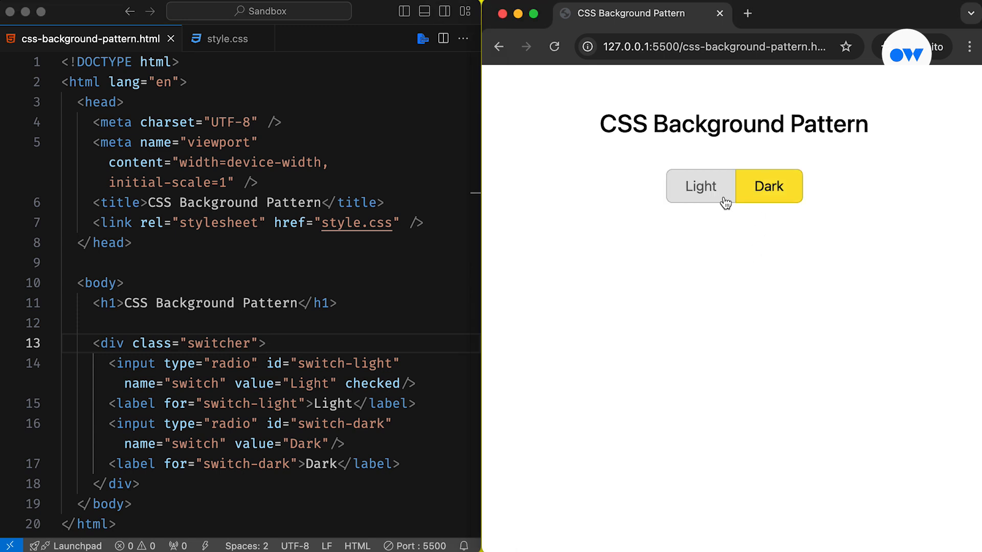
{"action": "left_click", "coordinate": [700, 187]}
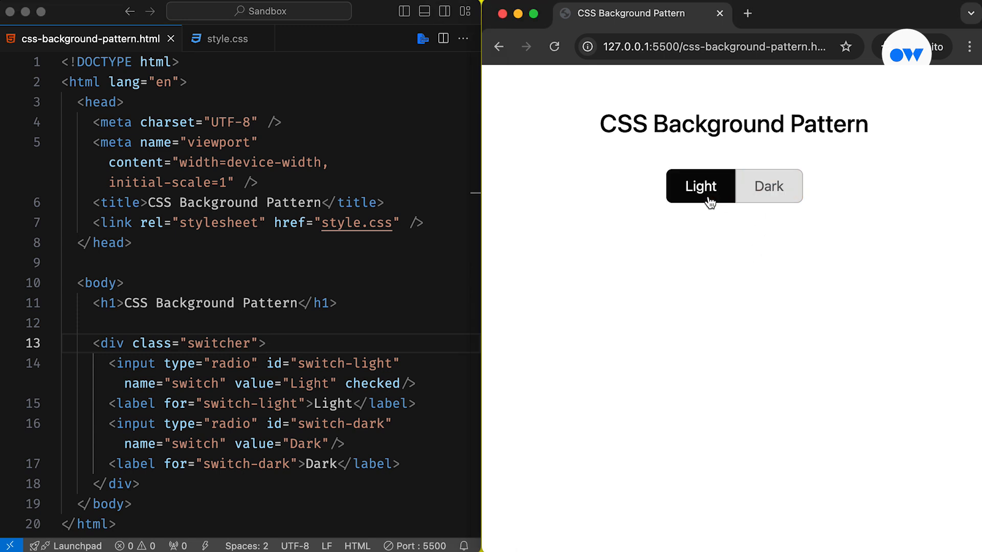
{"action": "left_click", "coordinate": [224, 38]}
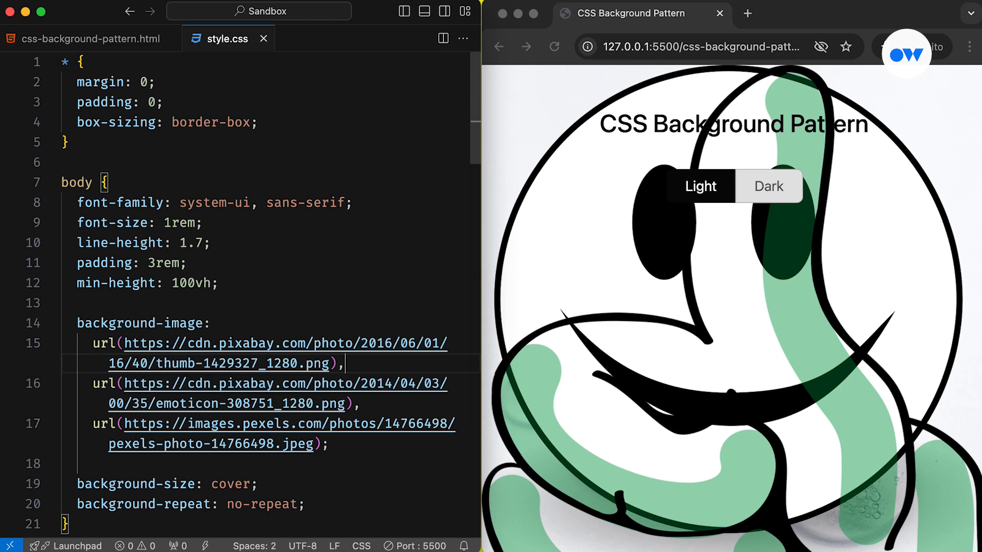
Step: Scroll style.css to show the body rule's three url() layers with cover and no-repeat
{"action": "scroll", "scroll_direction": "down", "scroll_amount": 3}
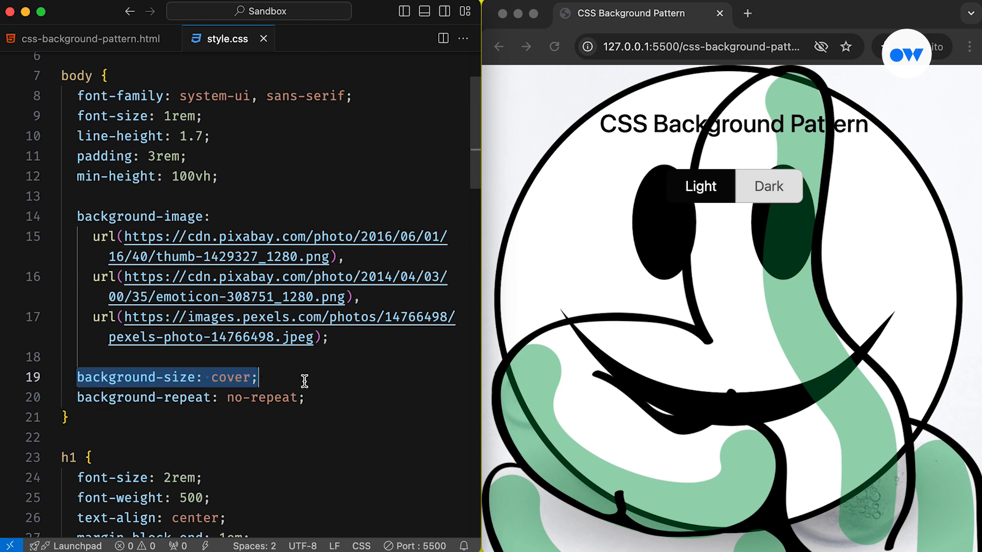
Step: Change the body background-size to 150px, 200px, cover
{"action": "type", "text": "15p"}
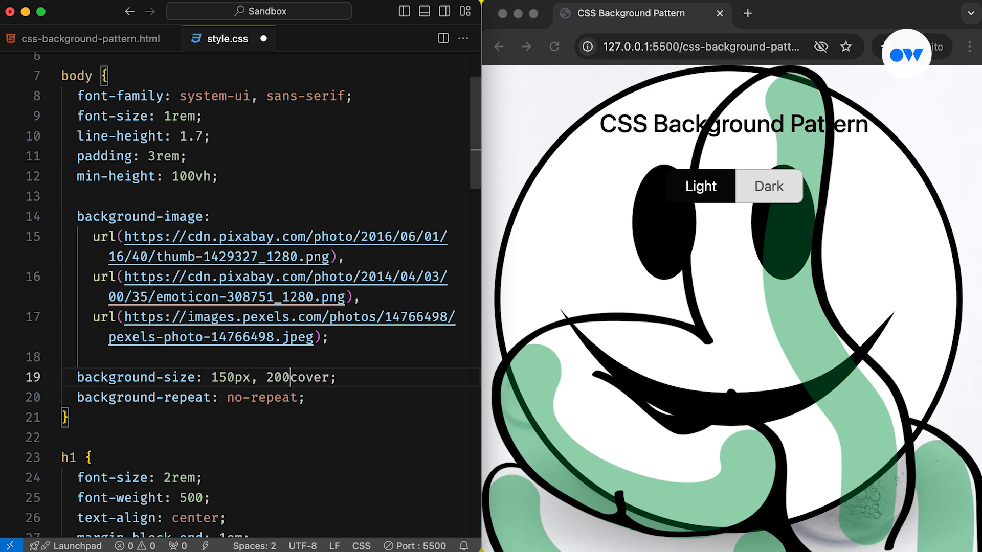
{"action": "type", "text": "px,"}
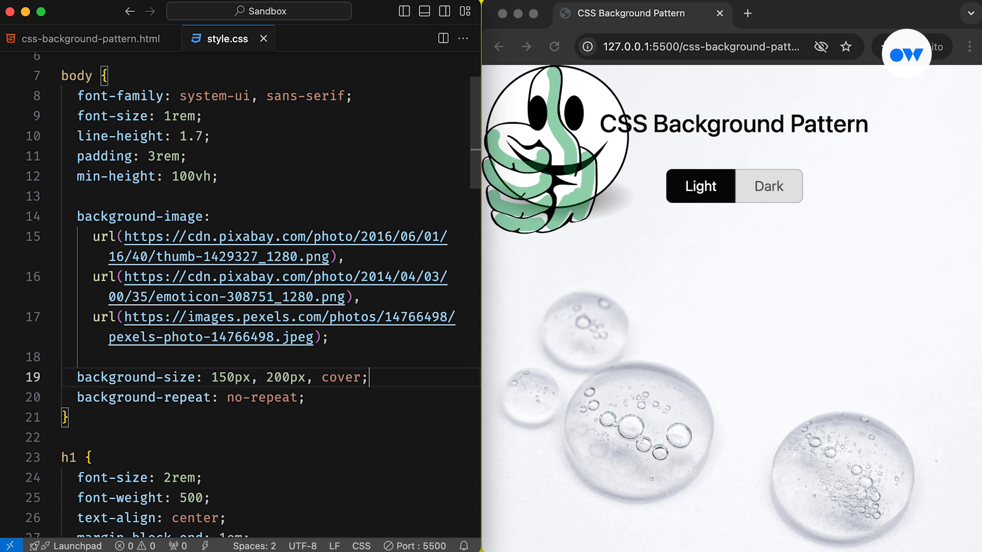
{"action": "type", "text": "ba"}
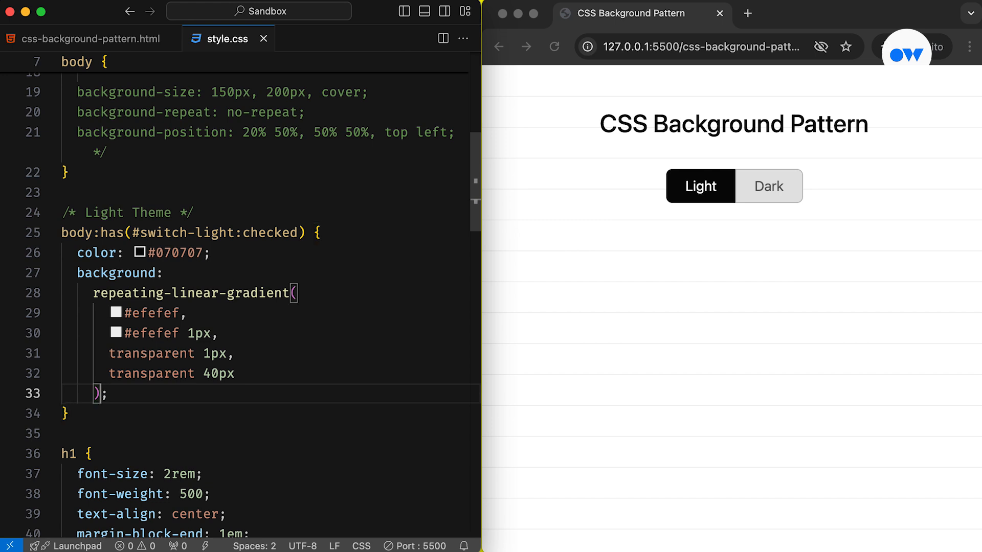
Step: Add repeating-linear-gradient grid layers to the body:has(#switch-light:checked) background
{"action": "type", "text": "repeating-linear-gradient("}
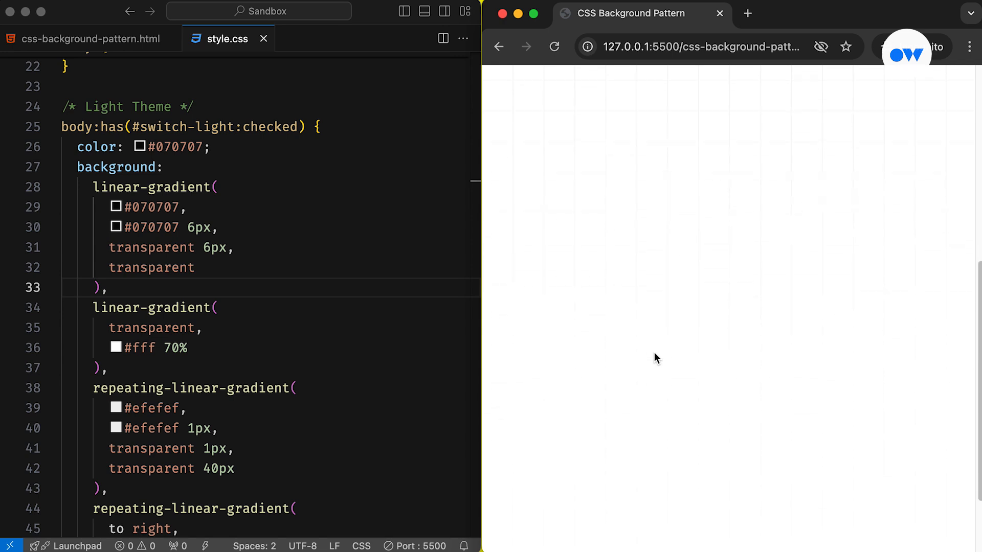
{"action": "mouse_move", "coordinate": [648, 332]}
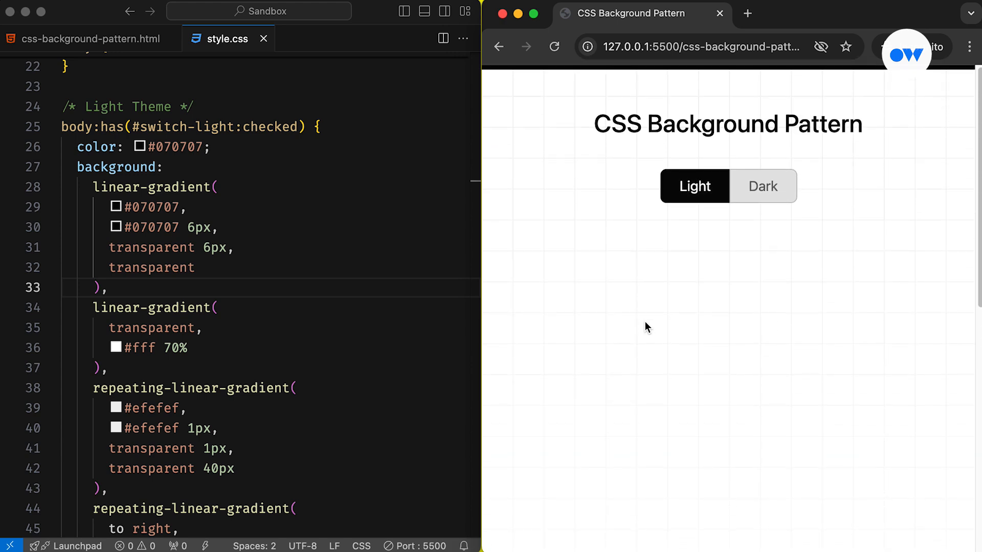
{"action": "mouse_move", "coordinate": [229, 170]}
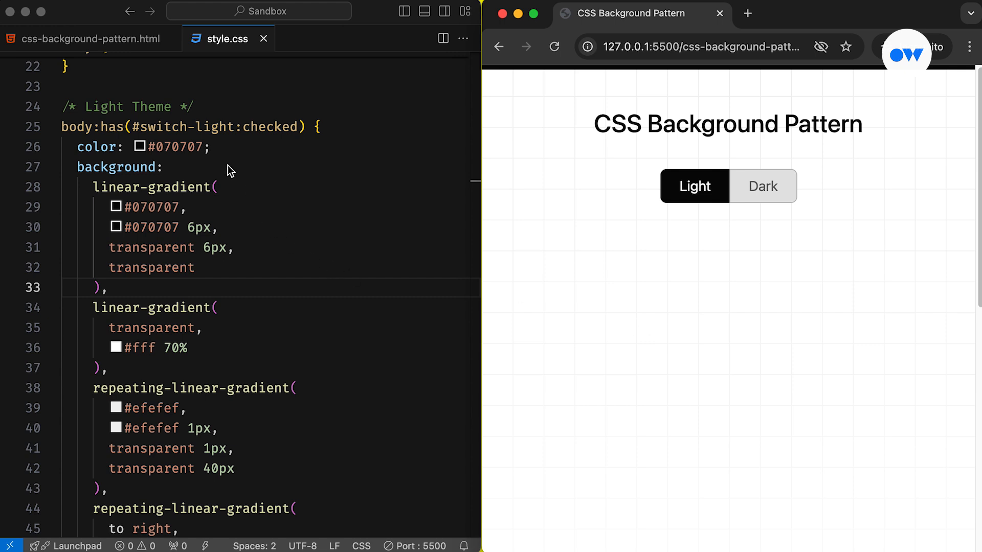
Step: Prefix each light-theme gradient layer with fixed, add a red test stop, and move the semicolon down
{"action": "type", "text": "fixed"}
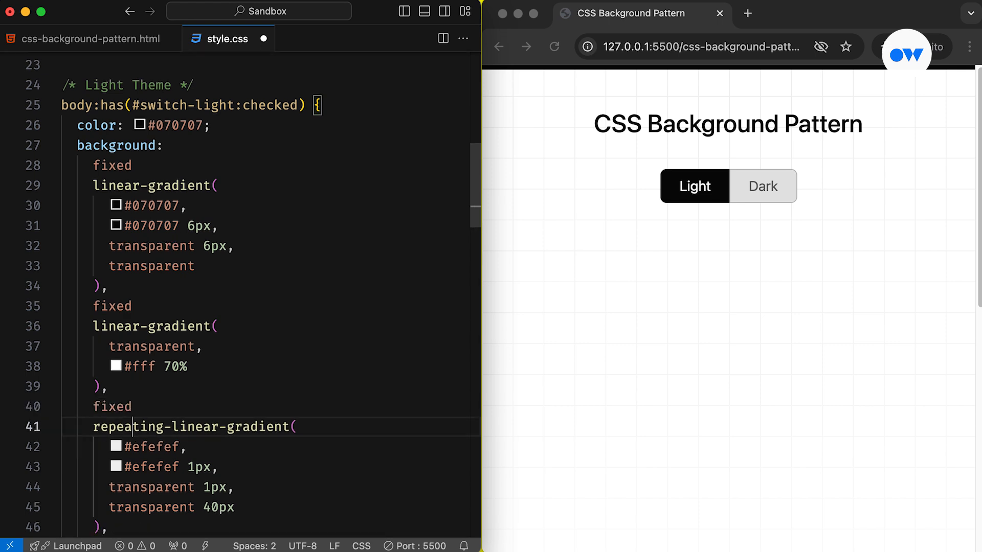
{"action": "scroll", "scroll_direction": "down", "scroll_amount": 3}
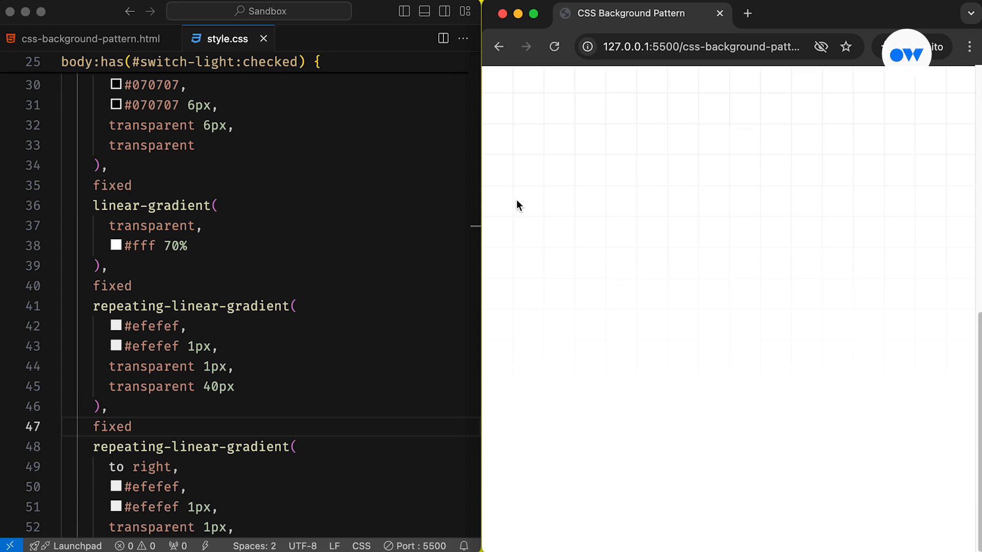
{"action": "left_click", "coordinate": [554, 47]}
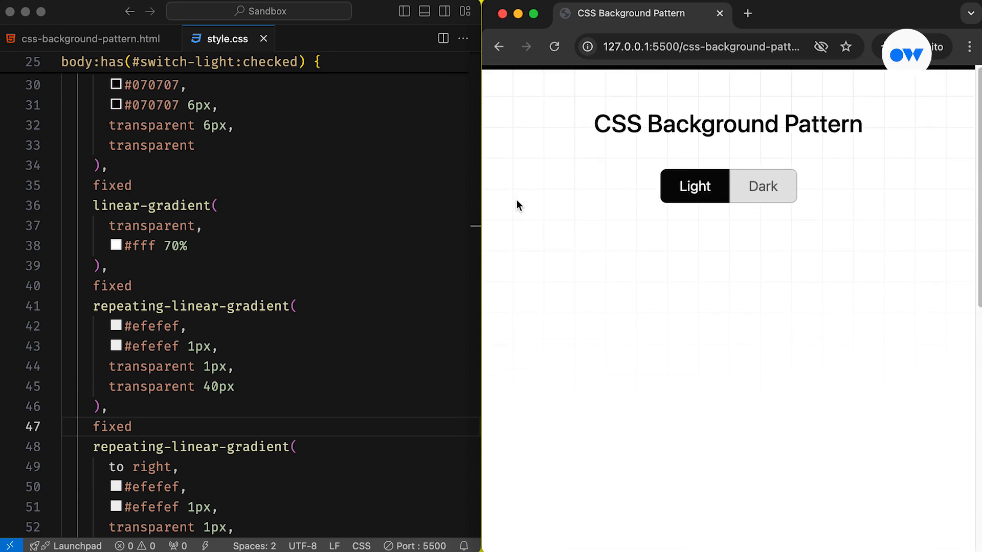
{"action": "mouse_move", "coordinate": [251, 469]}
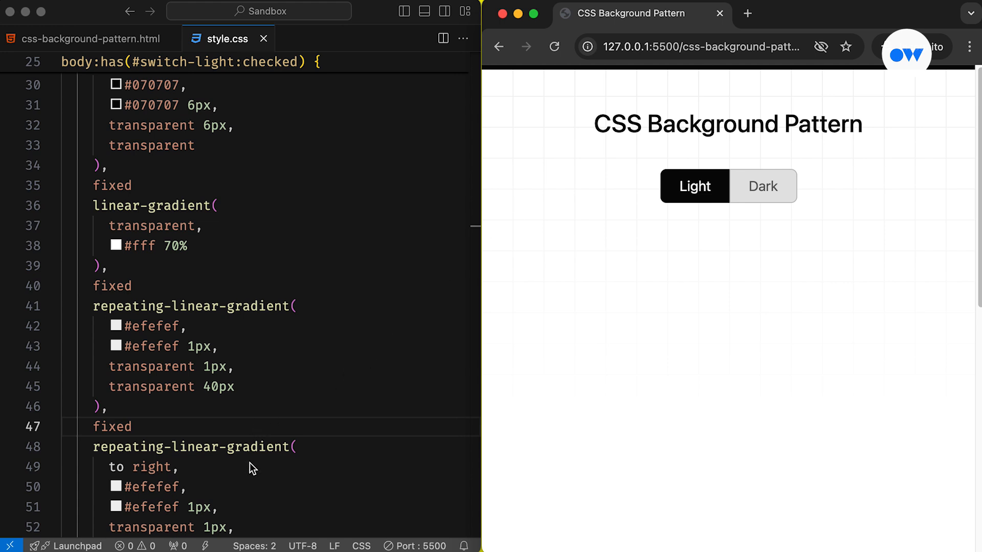
{"action": "scroll", "scroll_direction": "down", "scroll_amount": 3}
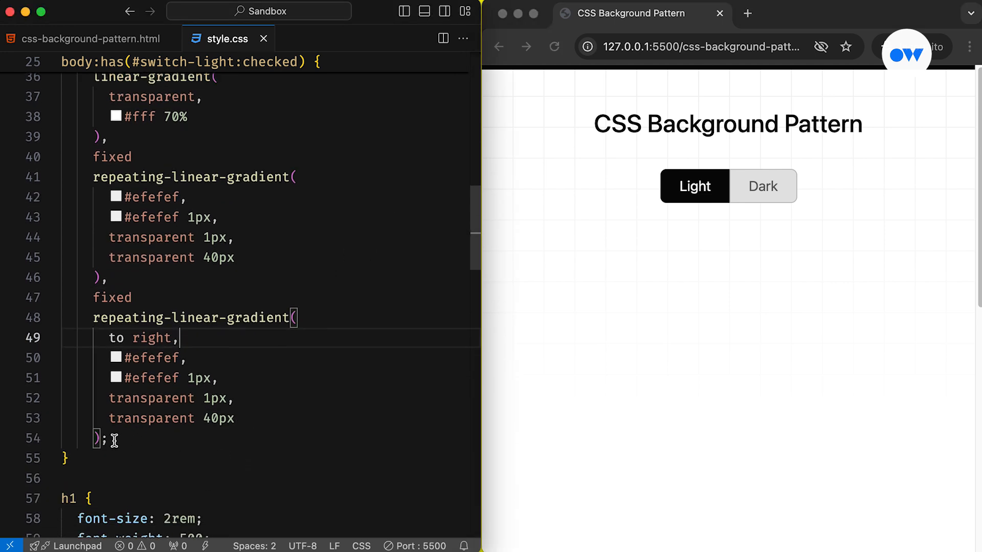
{"action": "key", "text": "enter"}
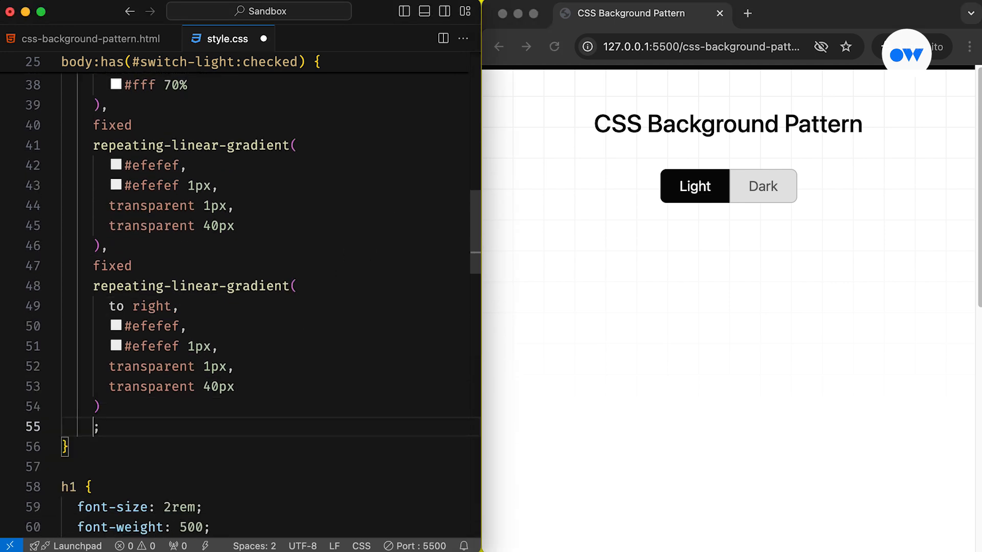
{"action": "type", "text": "red"}
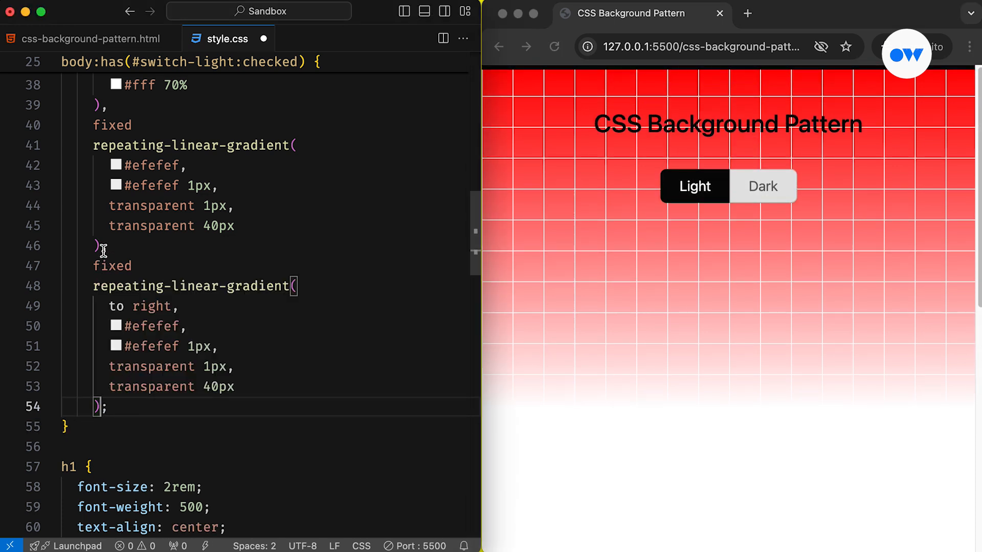
Step: Remove the red stop and end the light-theme background with a whitesmoke base colour
{"action": "type", "text": "red,"}
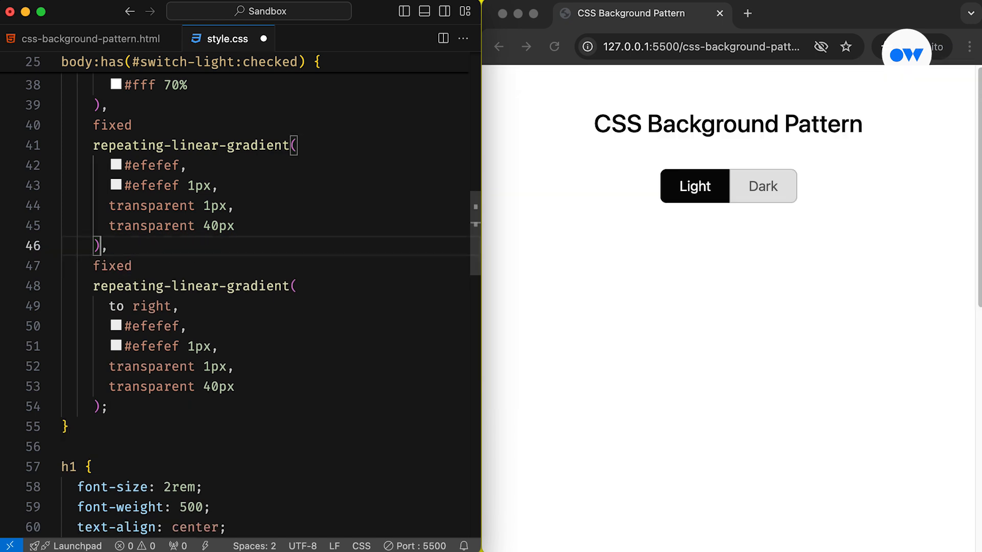
{"action": "type", "text": "whitesmoke"}
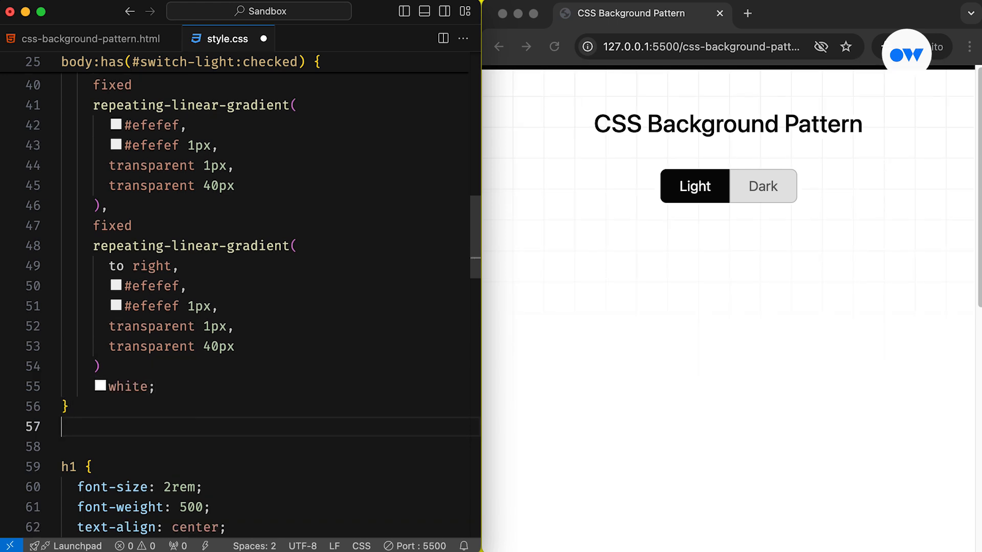
Step: Scroll through the saved dark-theme rule, highlighting the #fbe331 yellow stripe gradient
{"action": "scroll", "scroll_direction": "down", "scroll_amount": 3}
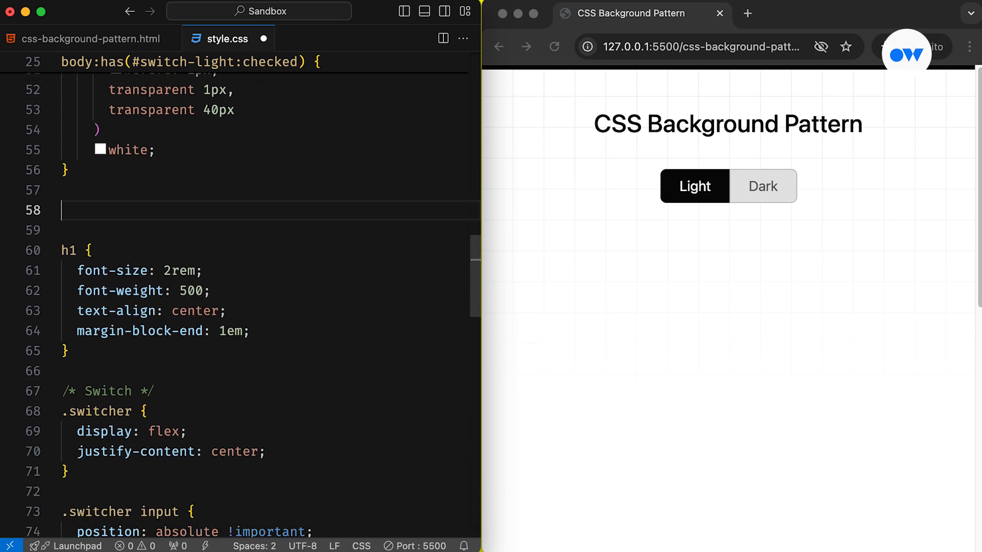
{"action": "scroll", "scroll_direction": "down", "scroll_amount": 3}
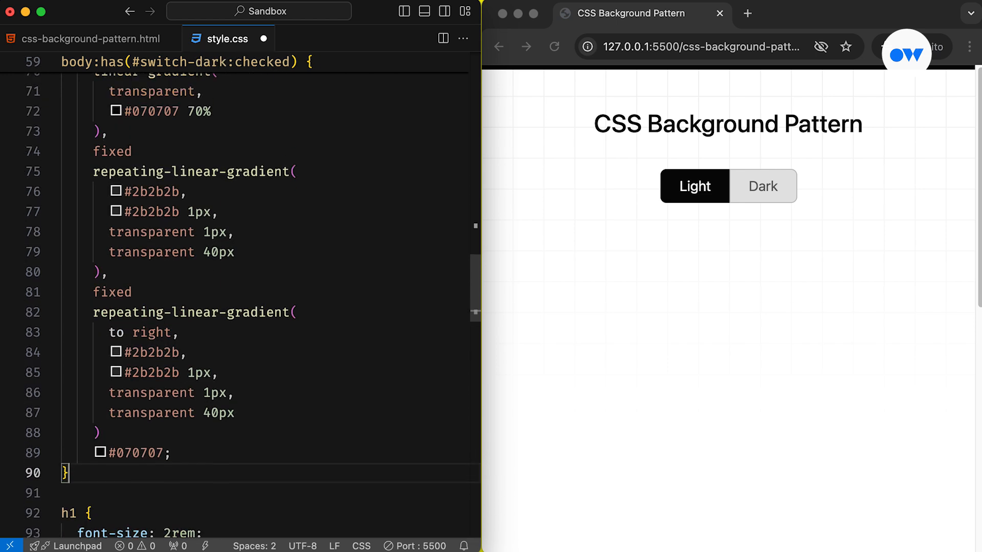
{"action": "scroll", "scroll_direction": "up", "scroll_amount": 3}
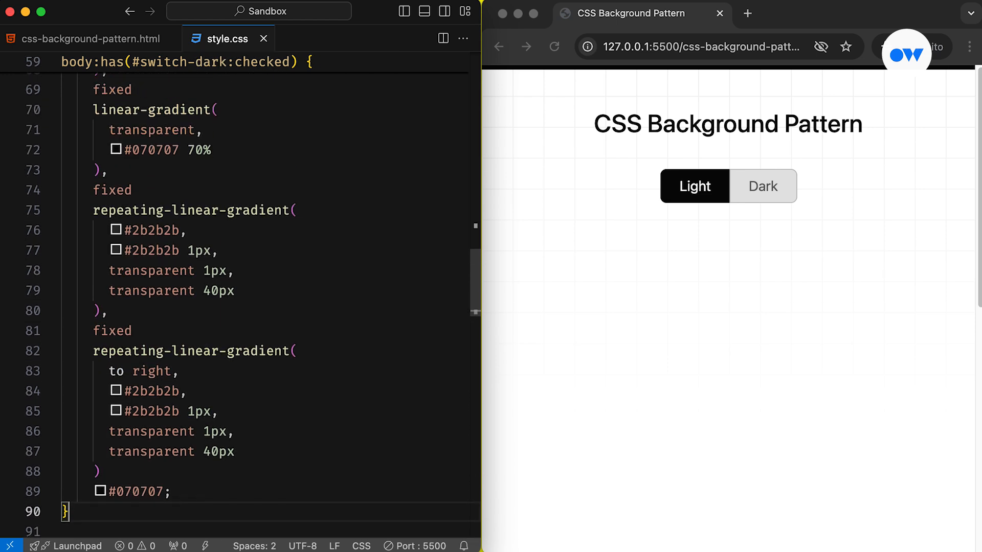
{"action": "scroll", "scroll_direction": "up", "scroll_amount": 3}
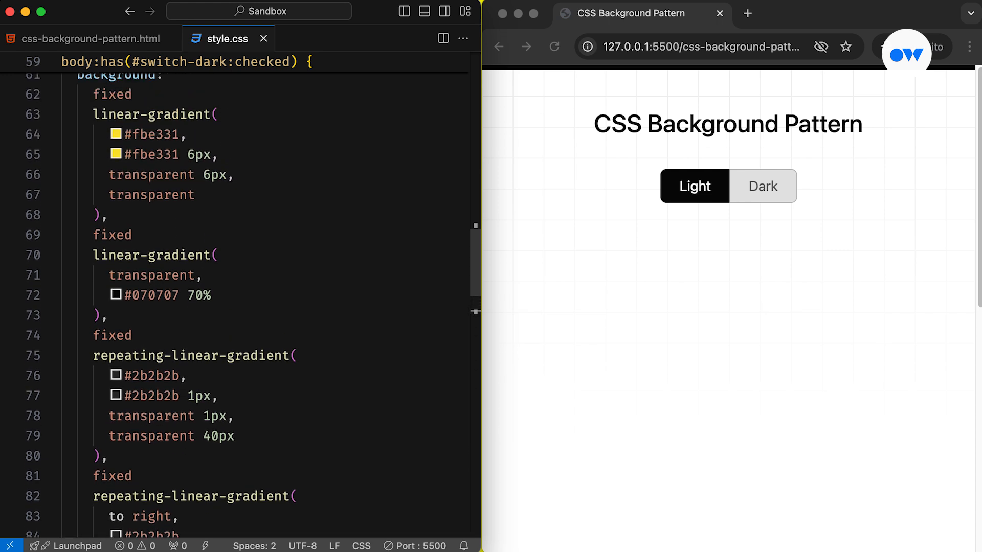
{"action": "scroll", "scroll_direction": "up", "scroll_amount": 3}
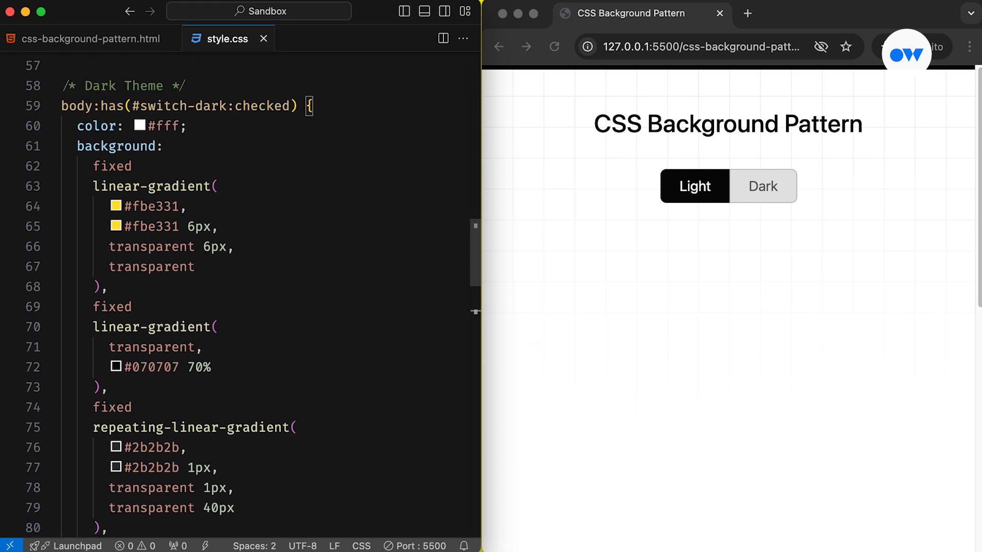
{"action": "mouse_move", "coordinate": [216, 106]}
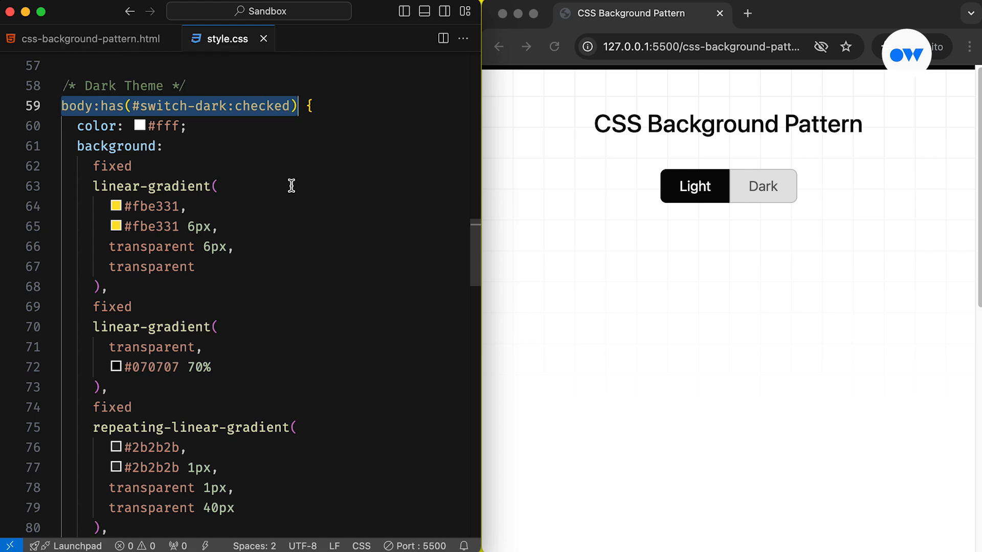
{"action": "left_click", "coordinate": [150, 216]}
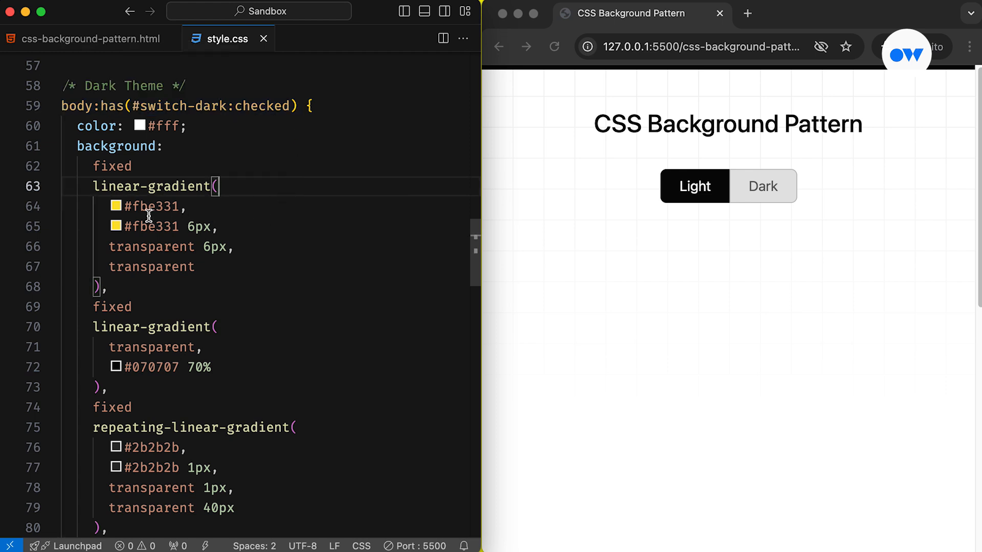
{"action": "scroll", "scroll_direction": "down", "scroll_amount": 3}
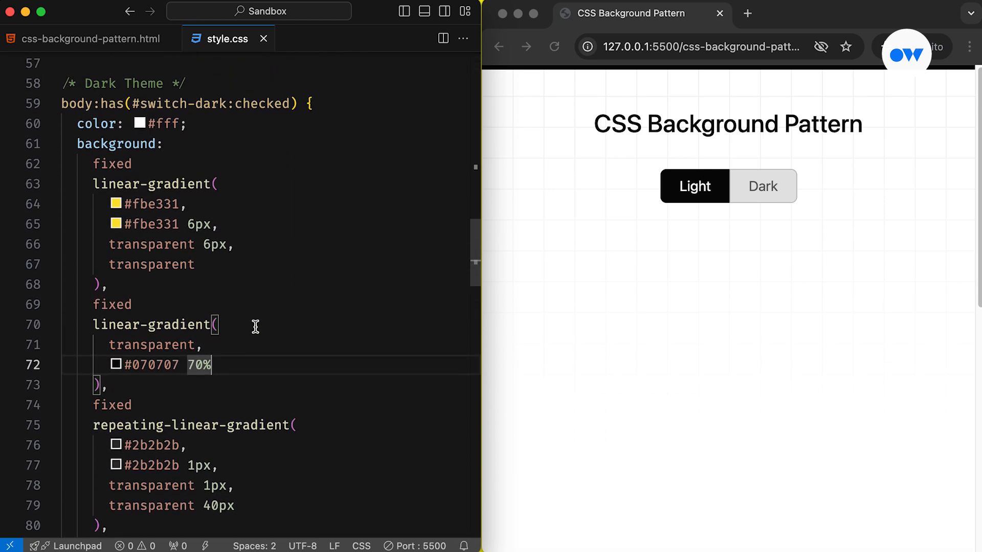
{"action": "left_click", "coordinate": [763, 186]}
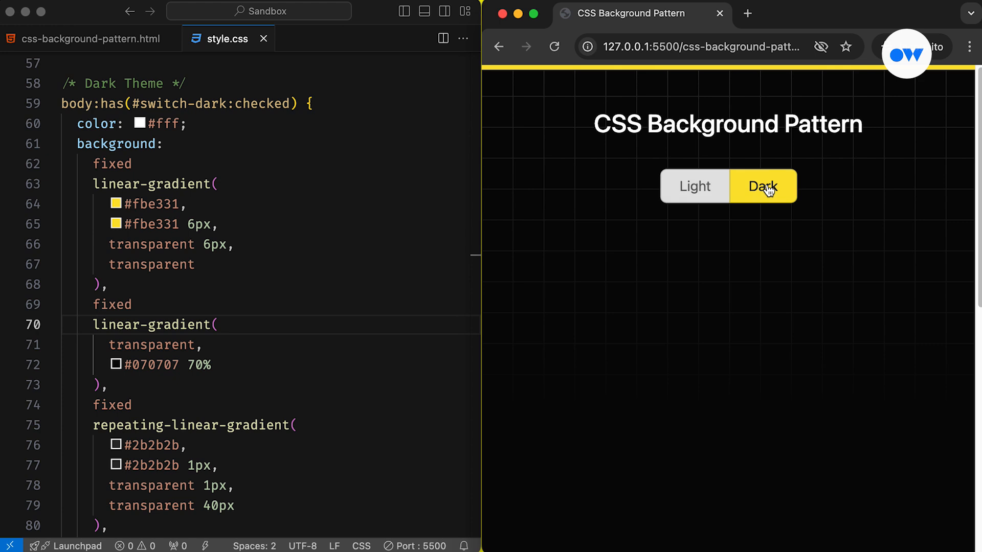
{"action": "left_click", "coordinate": [695, 186]}
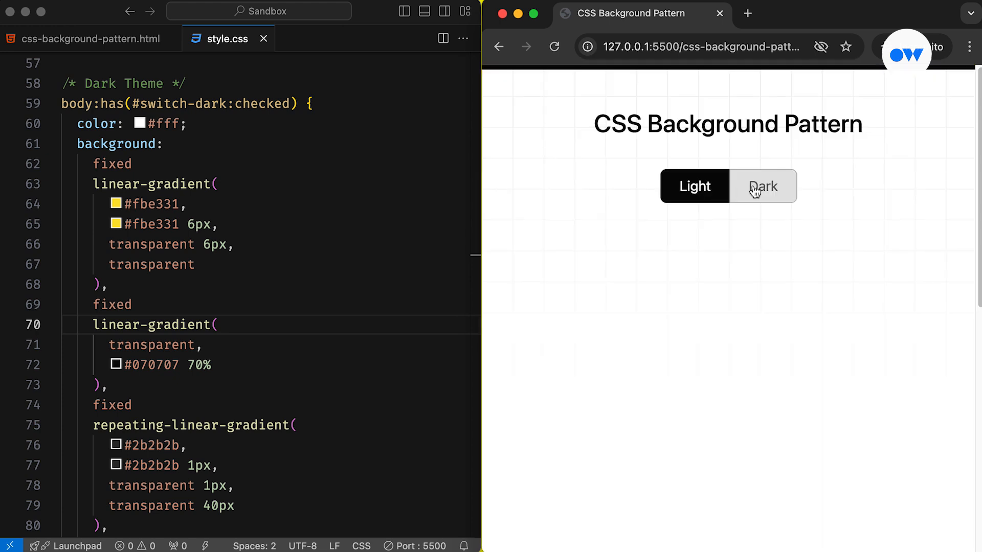
{"action": "left_click", "coordinate": [762, 186]}
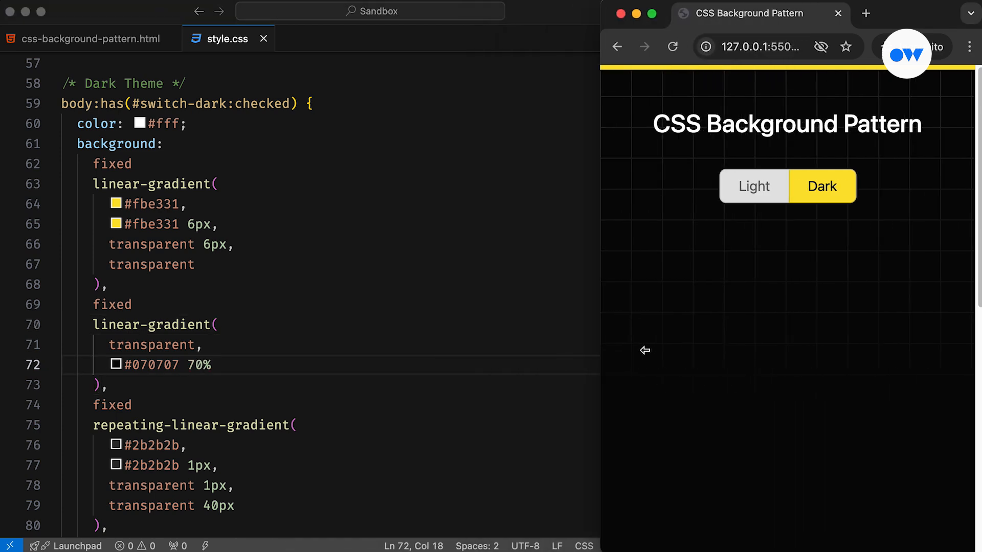
{"action": "left_click", "coordinate": [754, 186]}
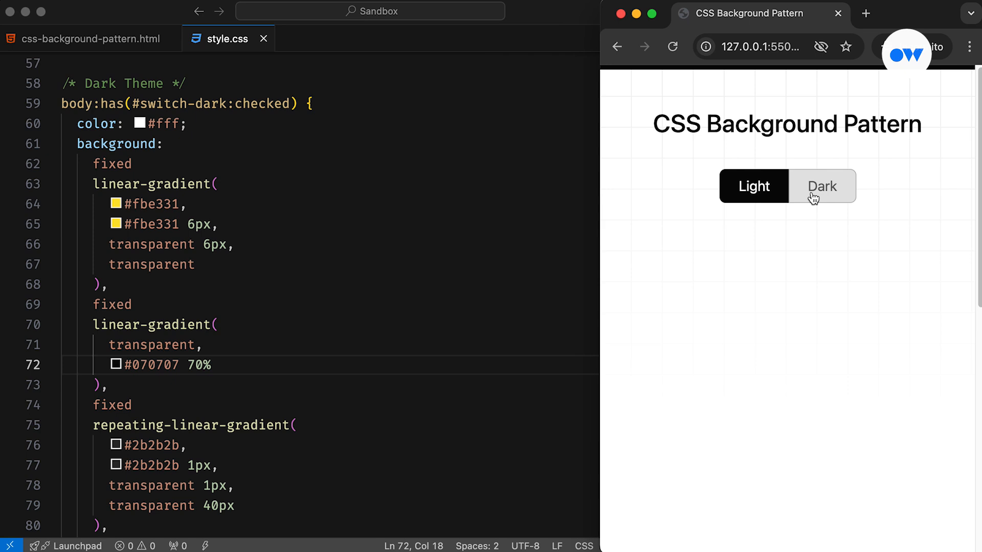
{"action": "mouse_move", "coordinate": [605, 329]}
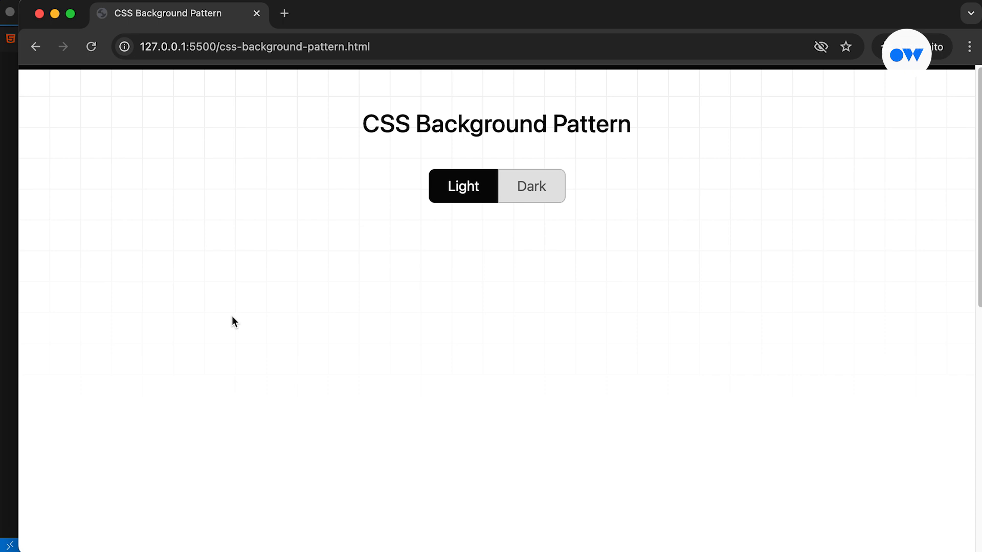
{"action": "mouse_move", "coordinate": [145, 437]}
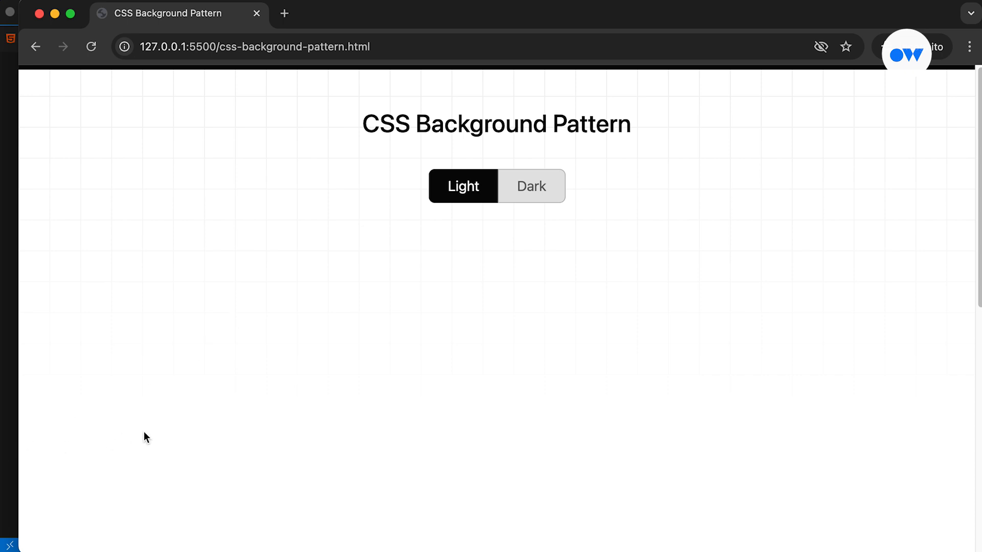
{"action": "mouse_move", "coordinate": [530, 195]}
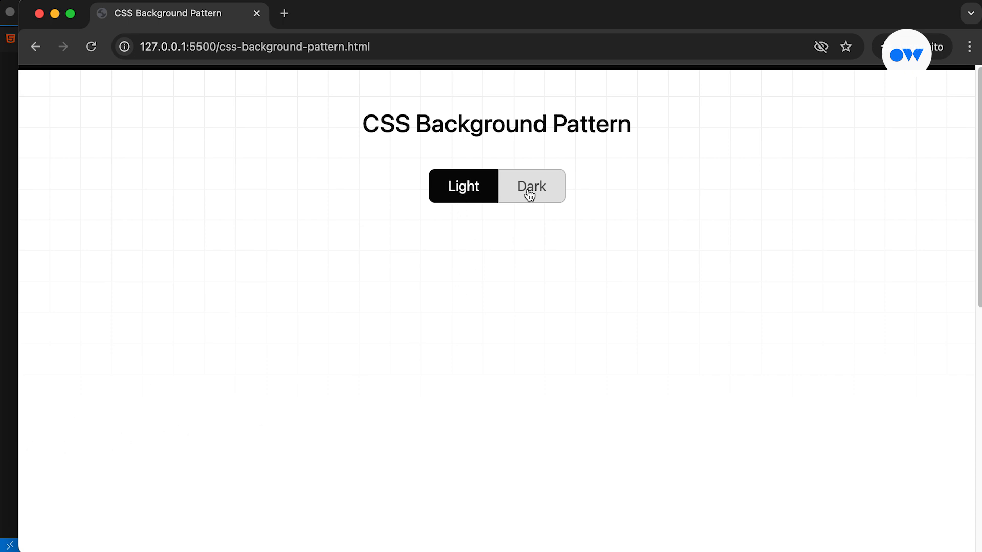
Step: Toggle the full-window demo between Light and Dark themes, finishing on Dark
{"action": "left_click", "coordinate": [531, 186]}
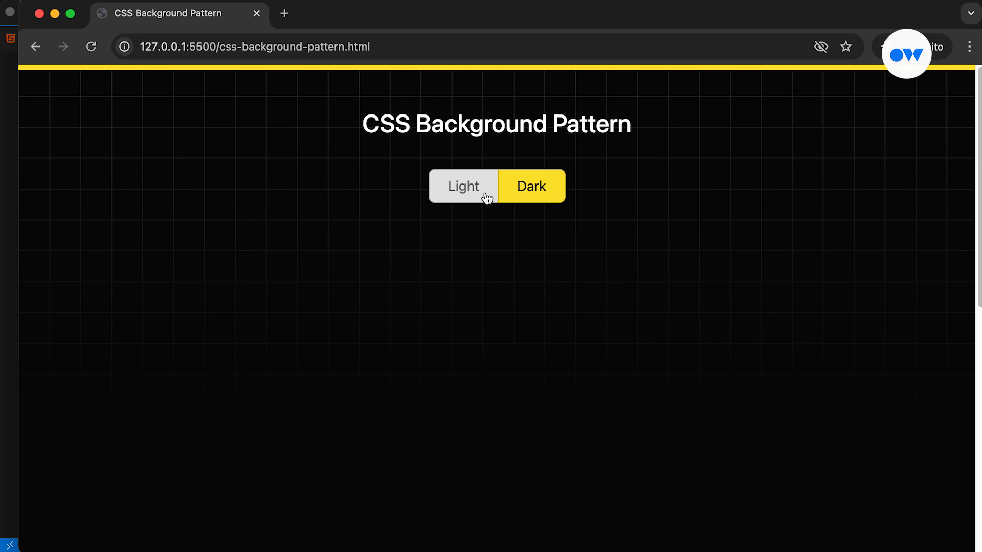
{"action": "left_click", "coordinate": [463, 186]}
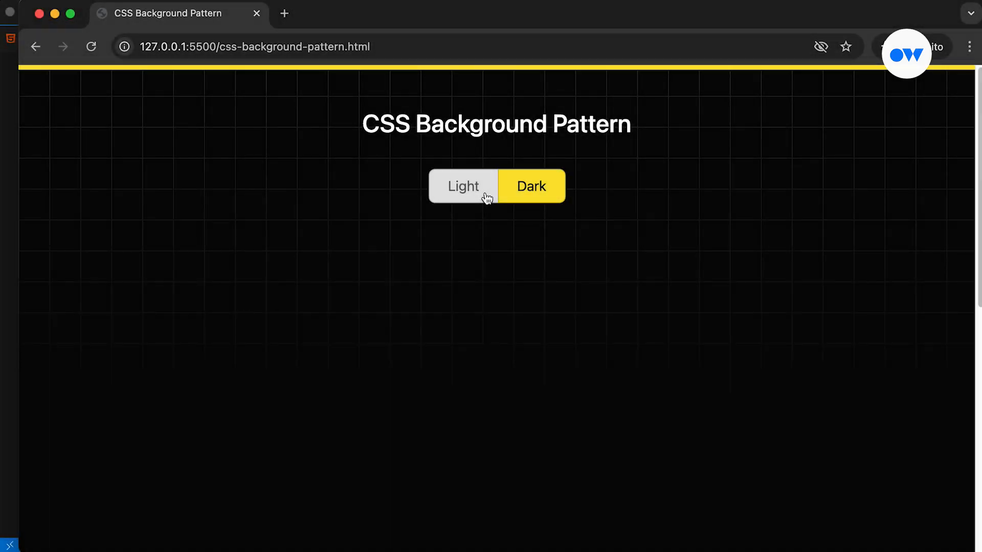
{"action": "left_click", "coordinate": [462, 186]}
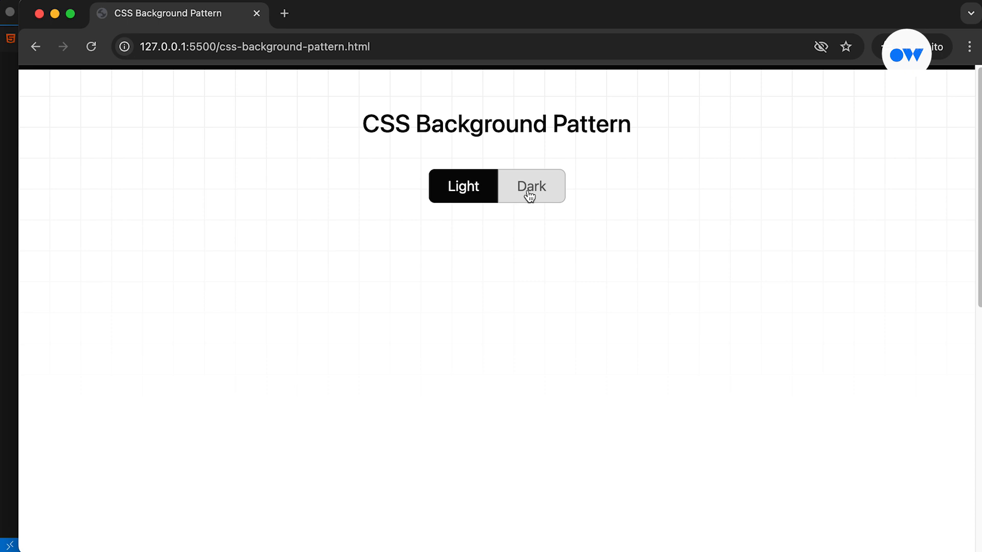
{"action": "left_click", "coordinate": [531, 186]}
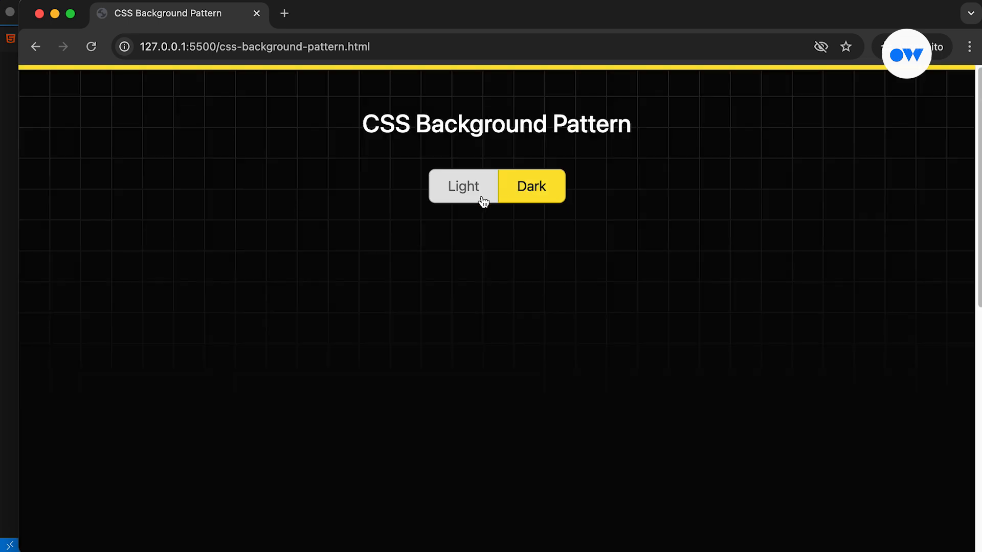
{"action": "mouse_move", "coordinate": [507, 202]}
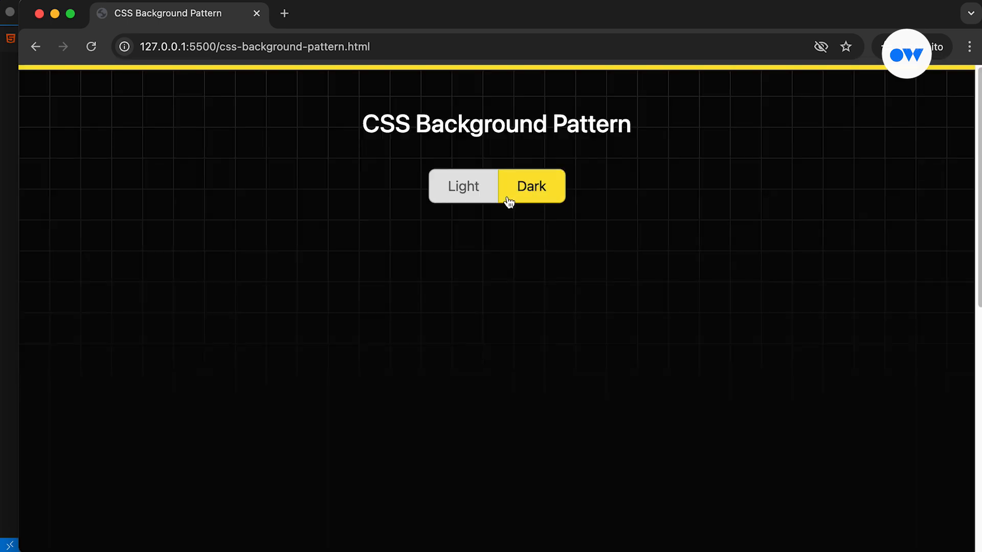
{"action": "mouse_move", "coordinate": [474, 324]}
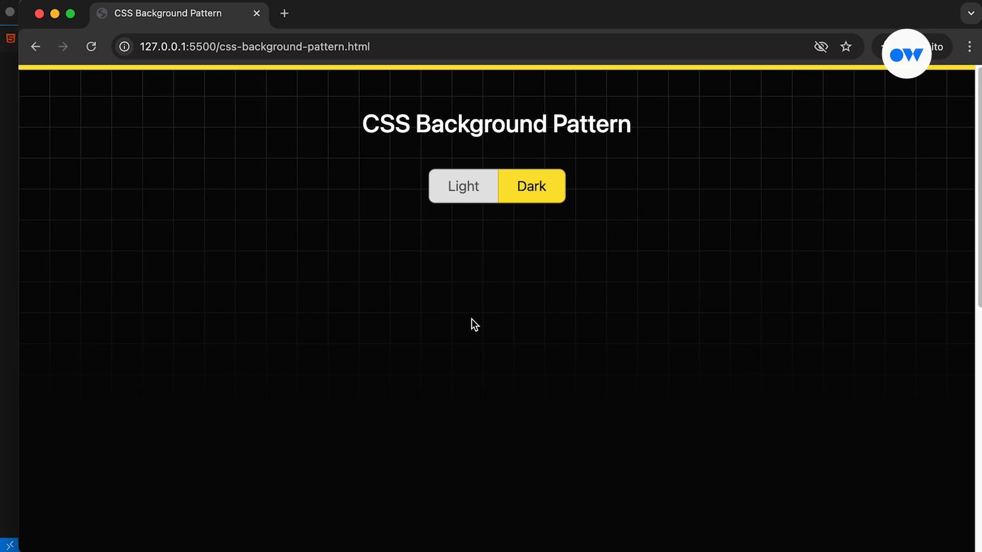